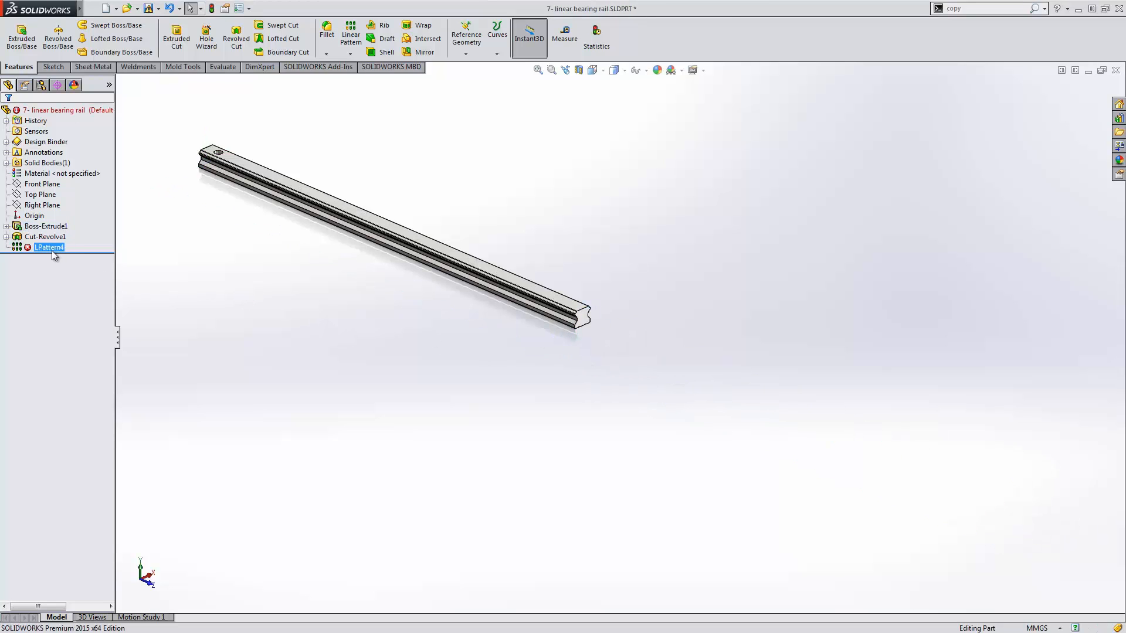
mouse_move(50, 247)
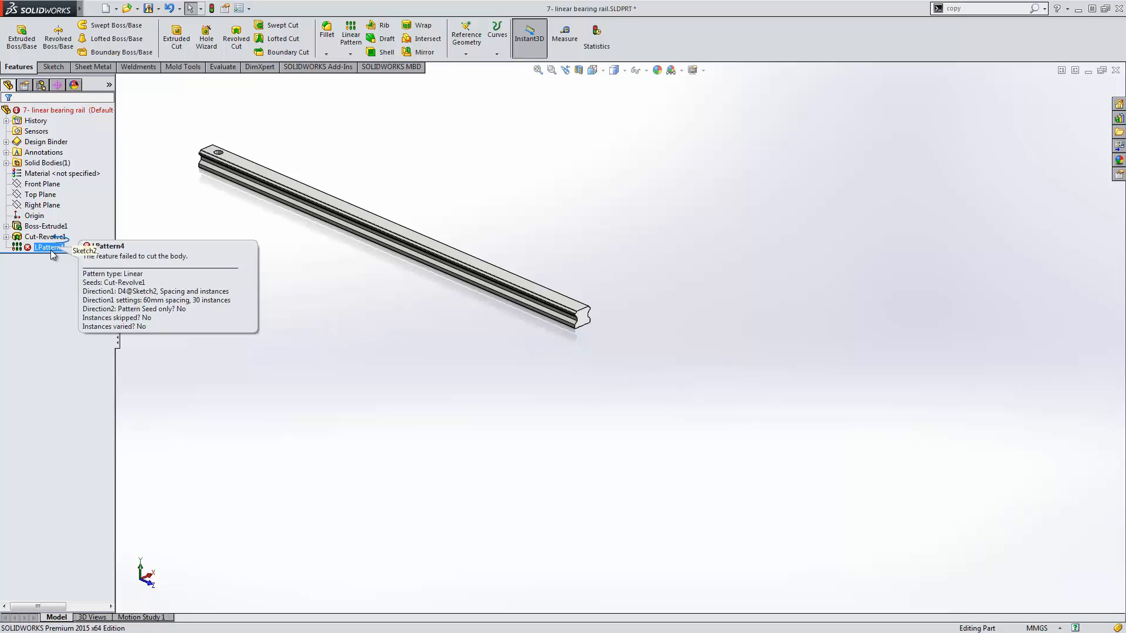
Reopen the failed LPattern4 hole pattern of the rail for editing
right_click(49, 247)
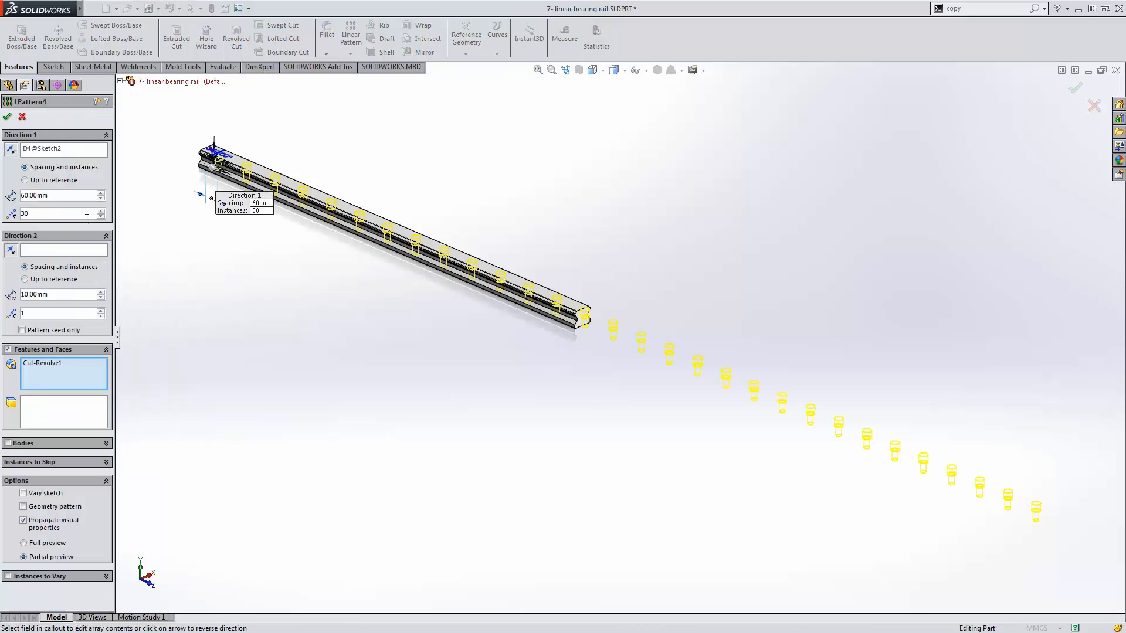
mouse_move(41, 181)
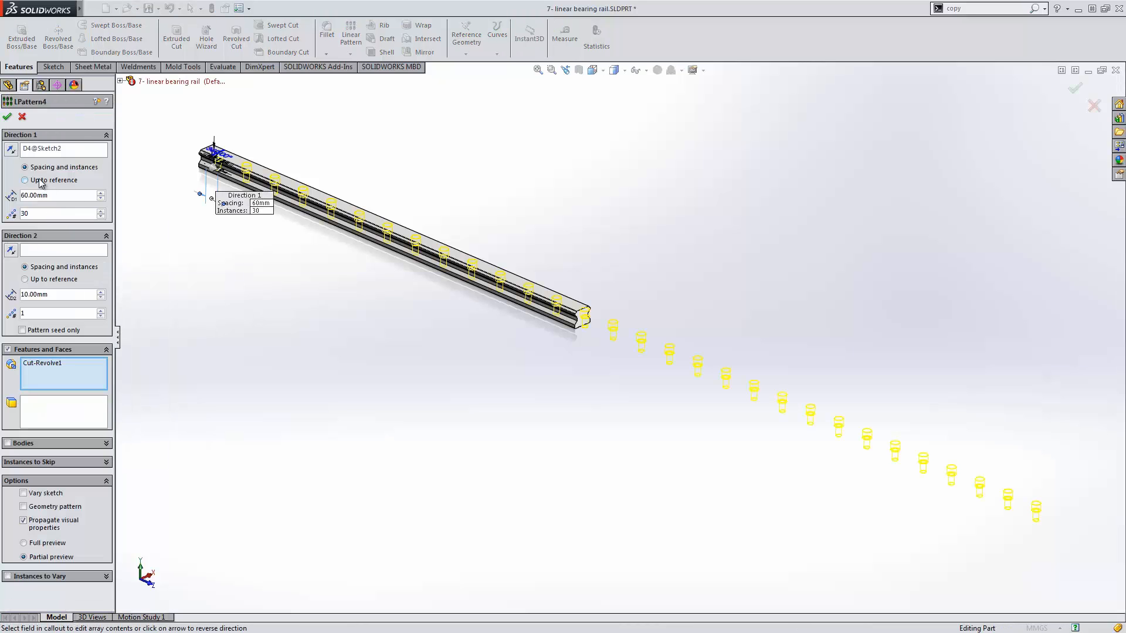
Pattern the holes up to the rail's end vertex with offset =D4@Sketch2, then lengthen the rail
left_click(25, 180)
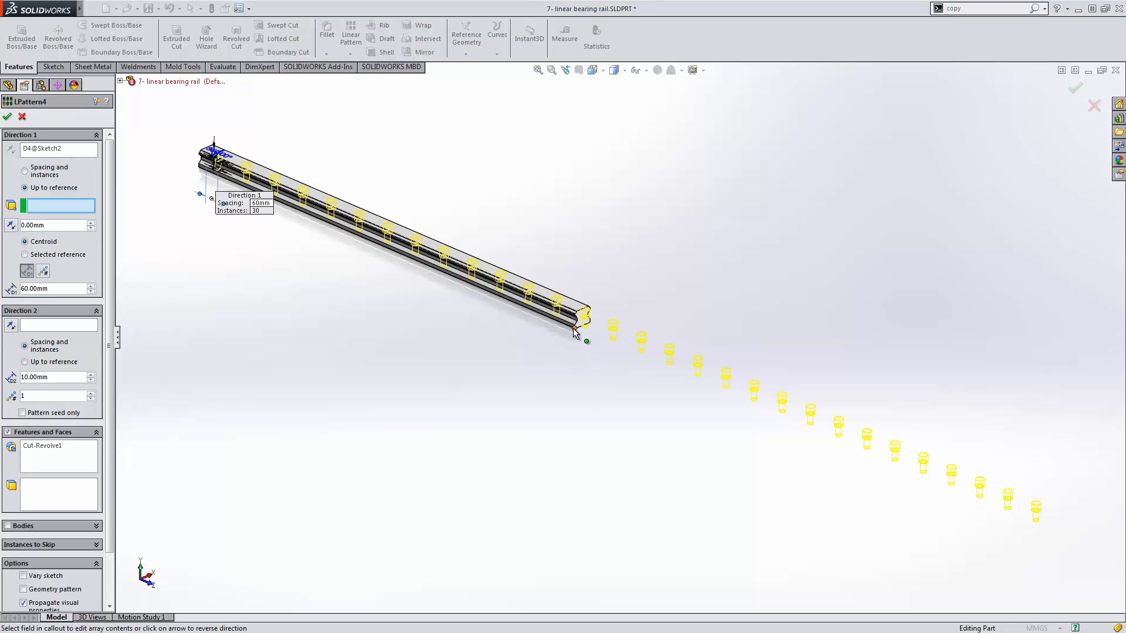
left_click(579, 332)
type("=")
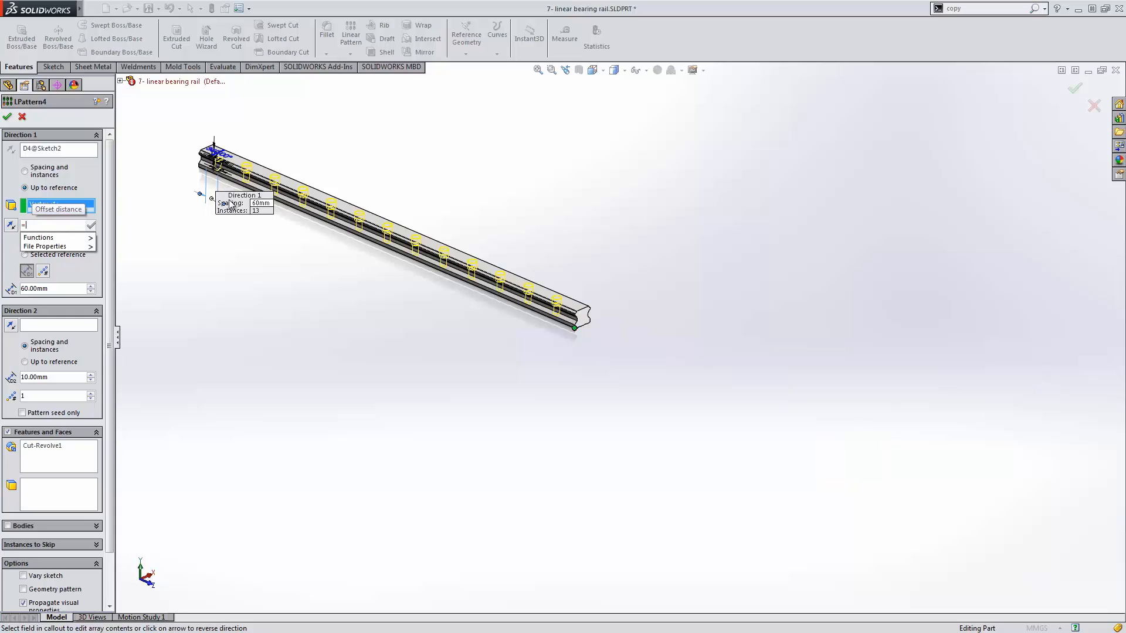
left_click(214, 185)
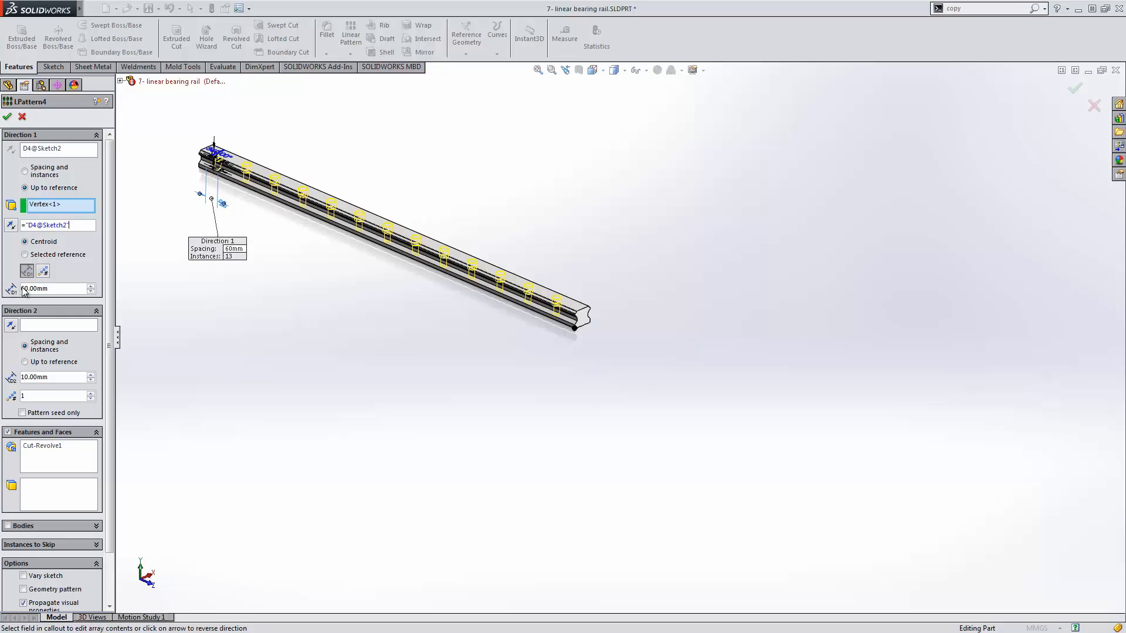
left_click(6, 117)
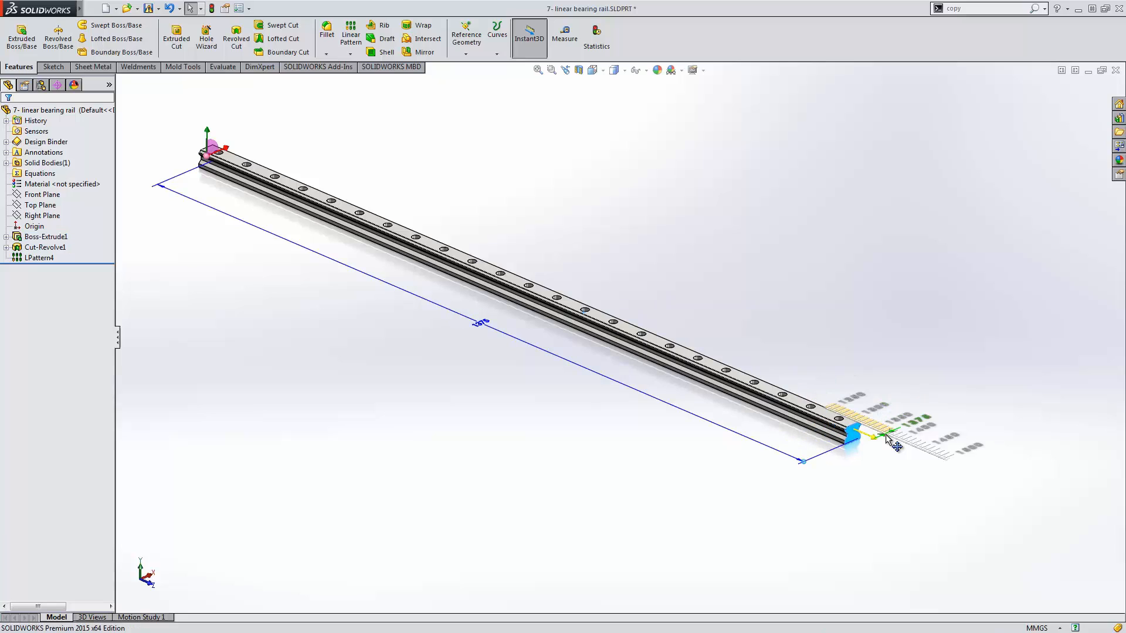
left_click(345, 396)
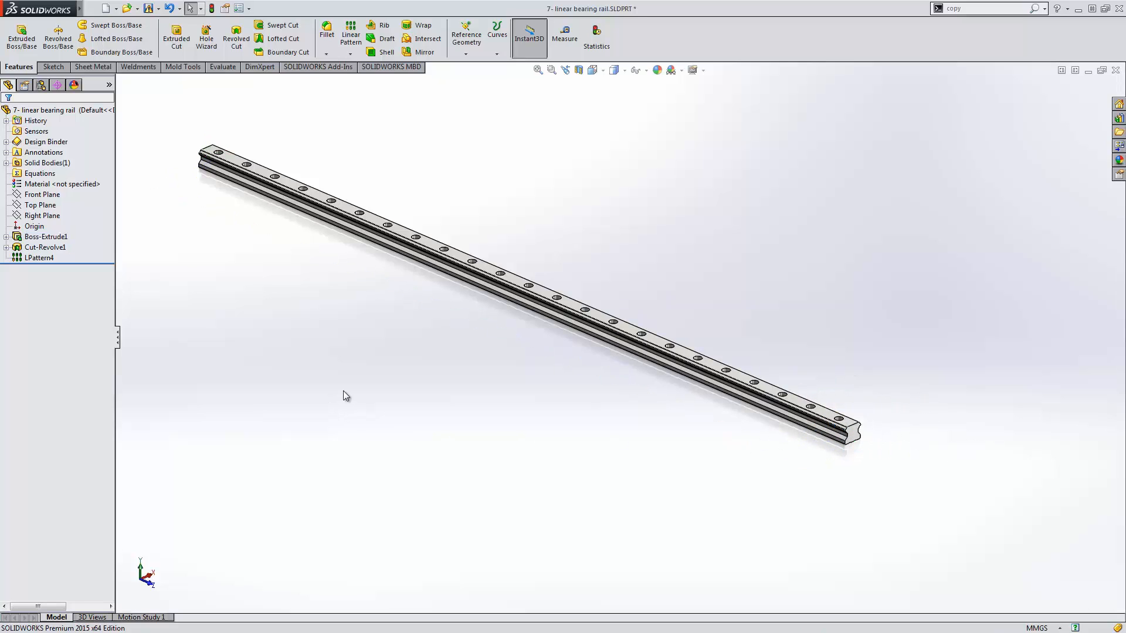
mouse_move(41, 288)
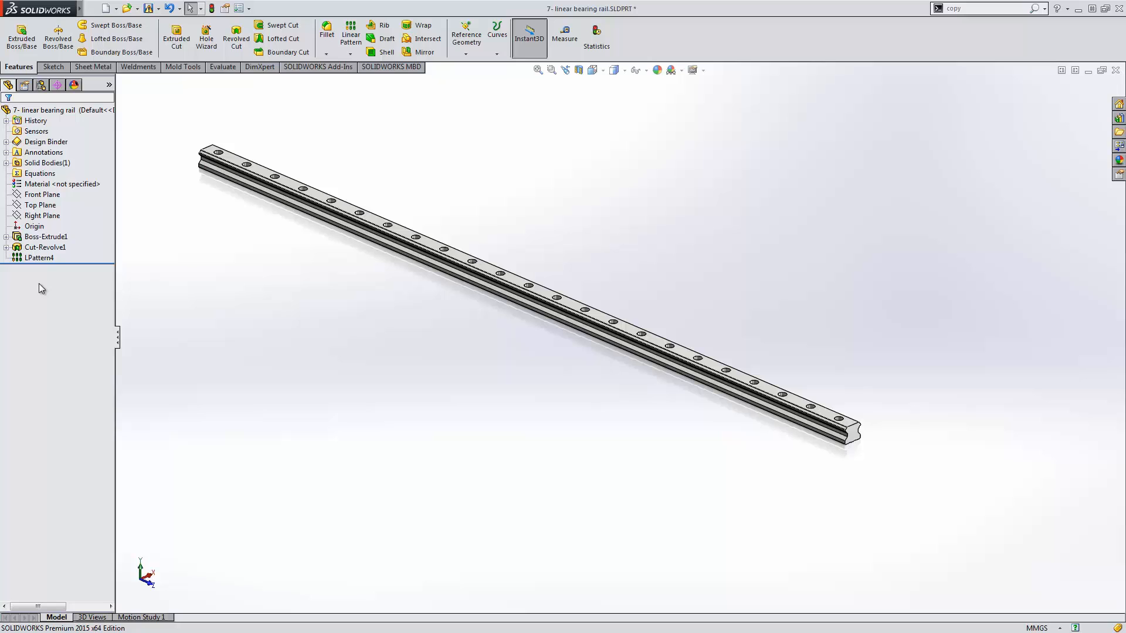
Reopen LPattern4, now showing 23 holes at about 68.23 mm spacing
left_click(36, 258)
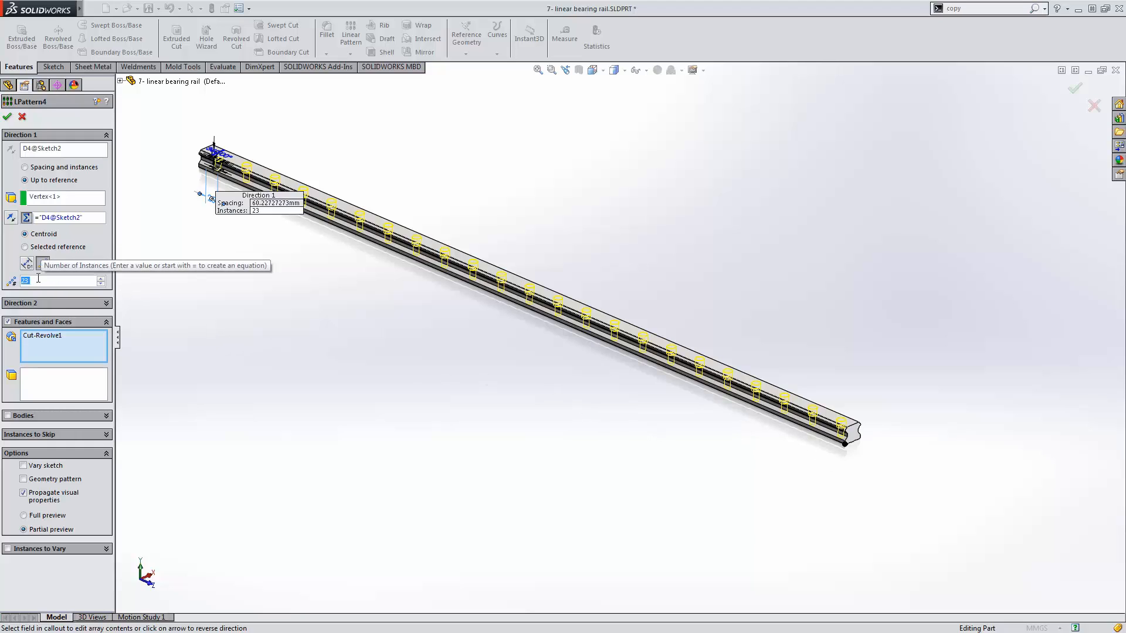
Set the pattern to 18 instances spread evenly to the rail's end
type("18")
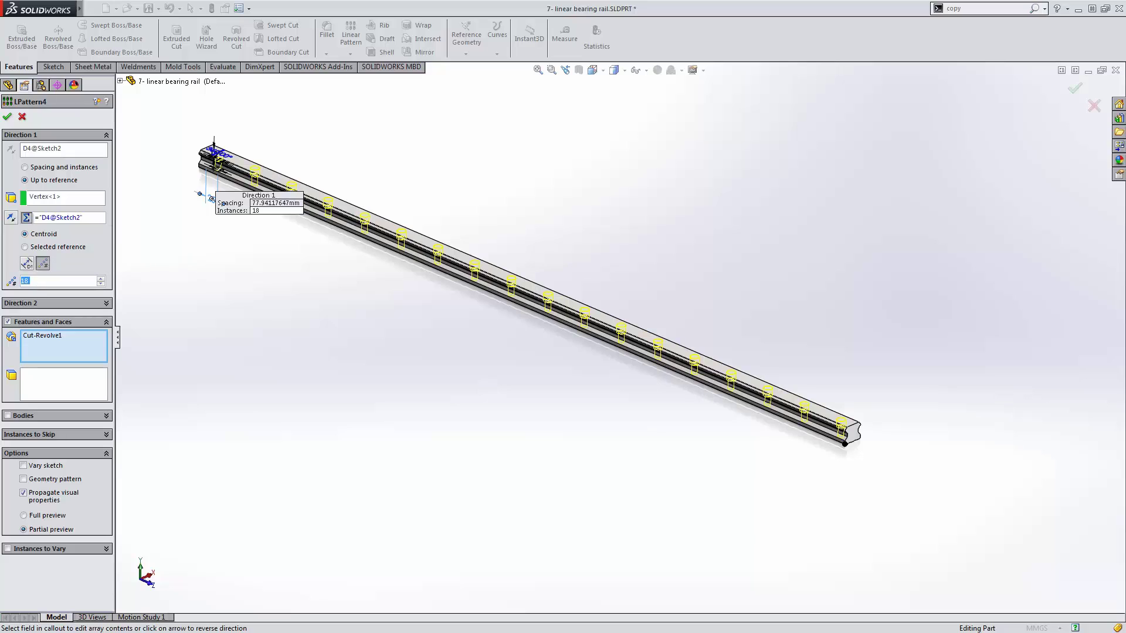
left_click(6, 116)
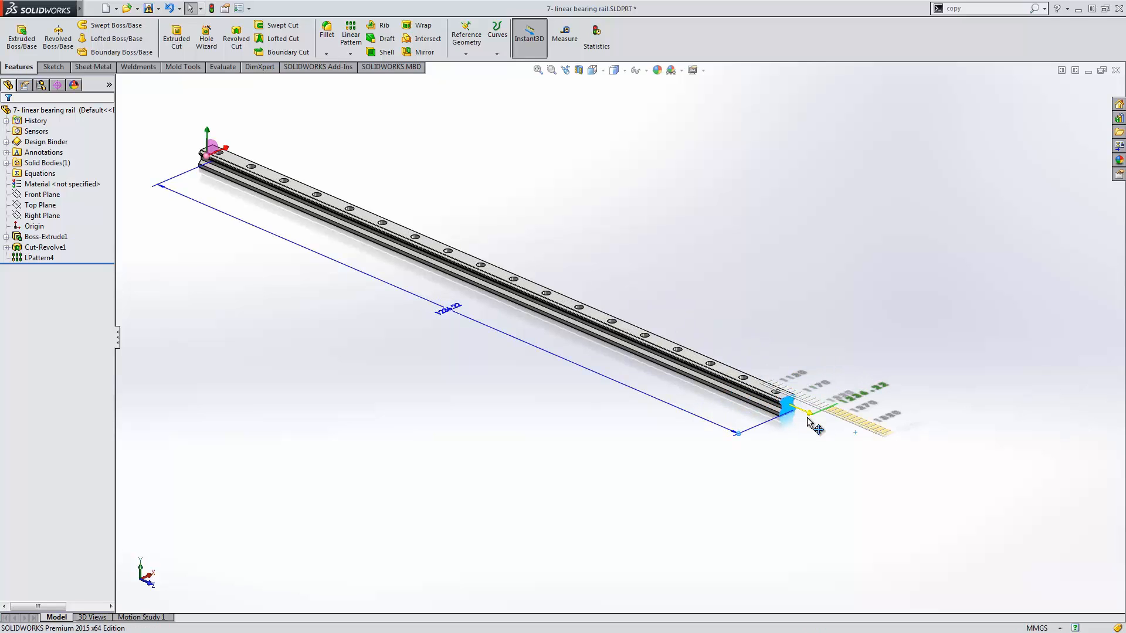
Shorten the rail with the Instant3D ruler, keeping the holes evenly spread
left_click(46, 237)
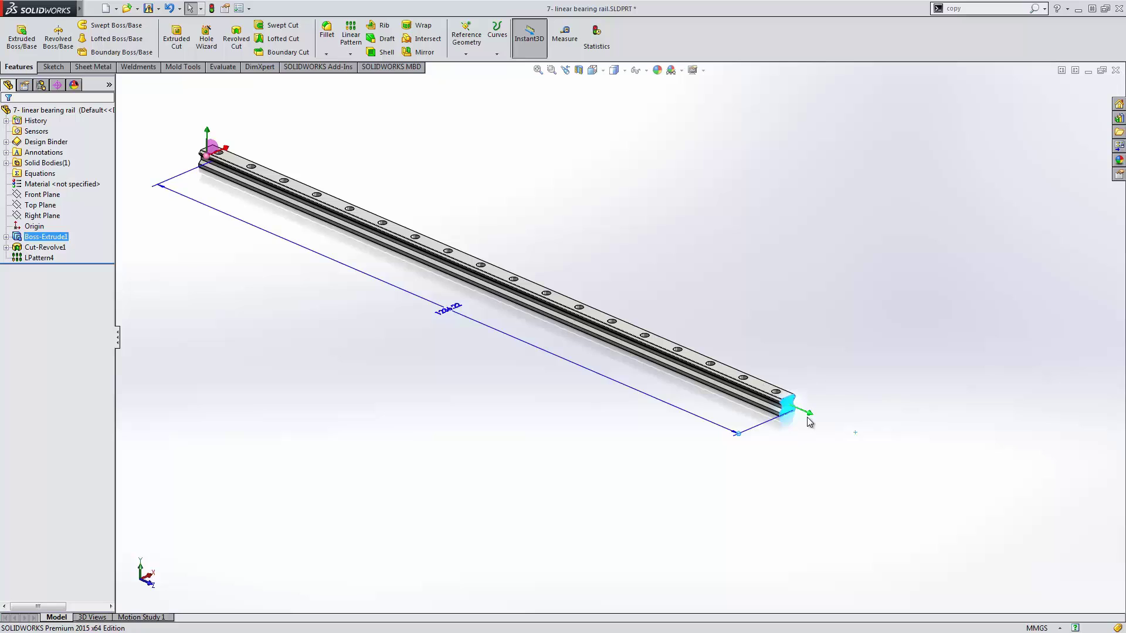
mouse_move(423, 371)
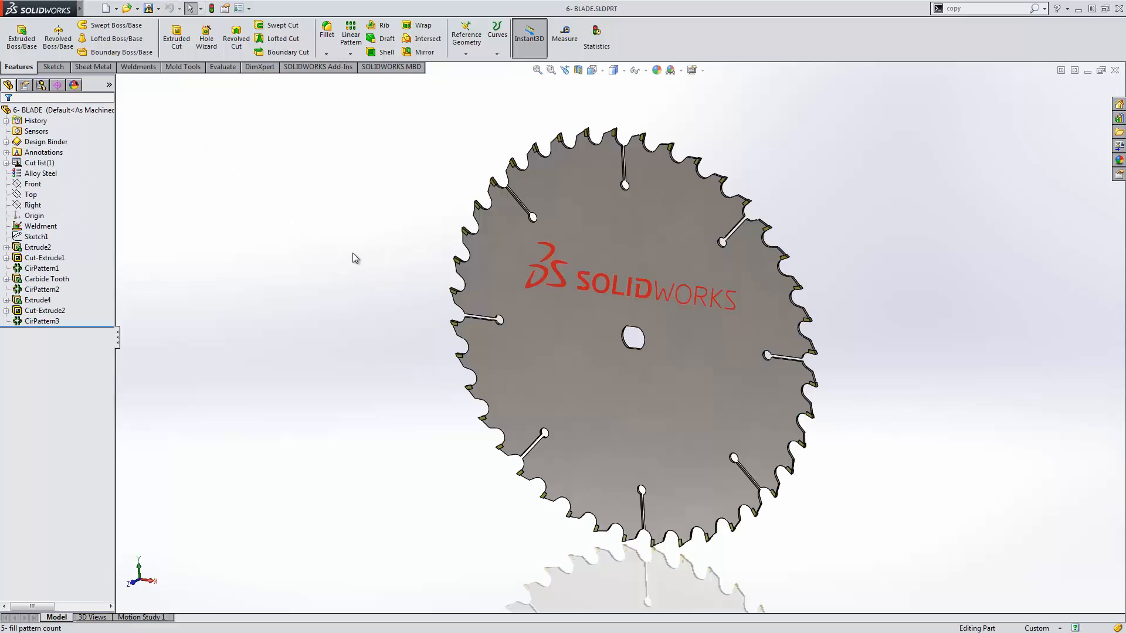
mouse_move(373, 166)
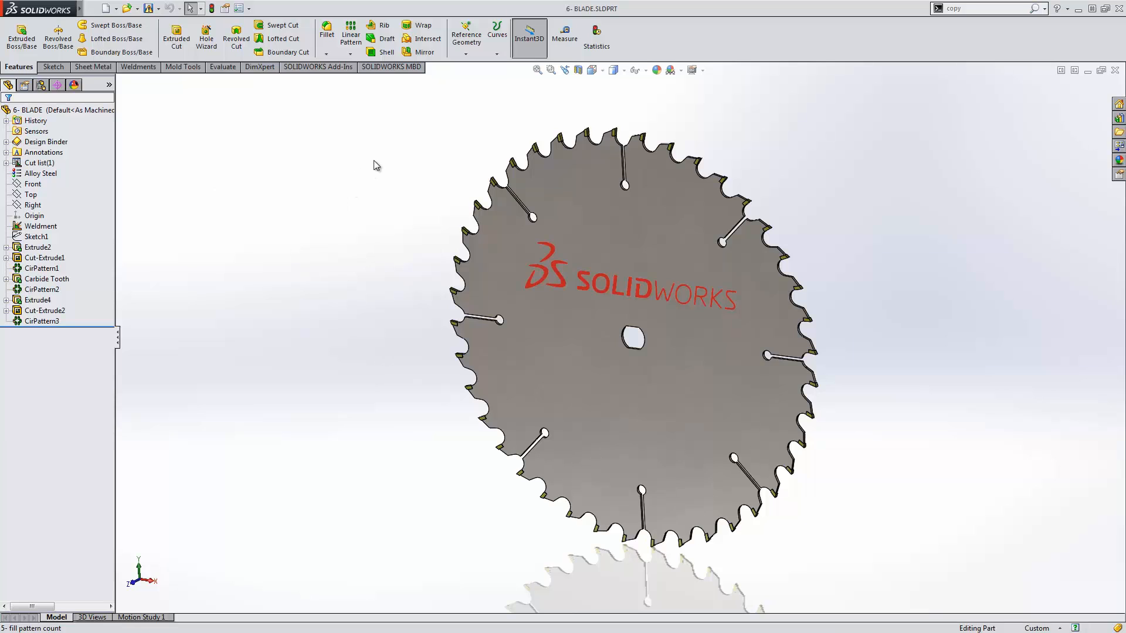
mouse_move(403, 151)
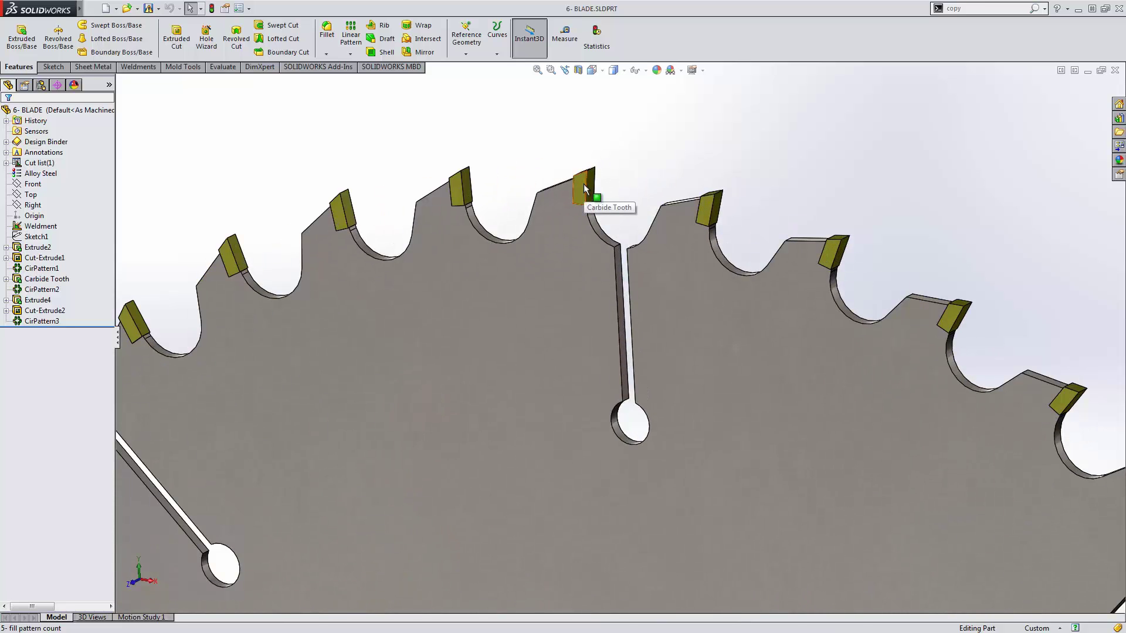
mouse_move(253, 209)
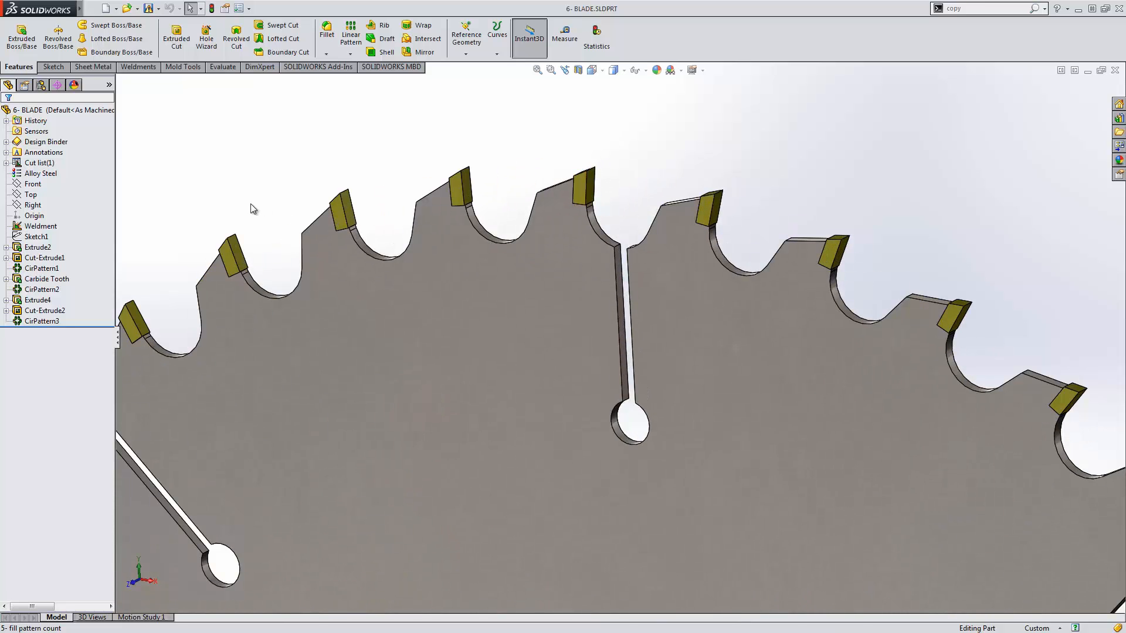
Clear Merge result on Carbide Tooth, then reopen the failing CirPattern2 of 40 teeth
left_click(47, 279)
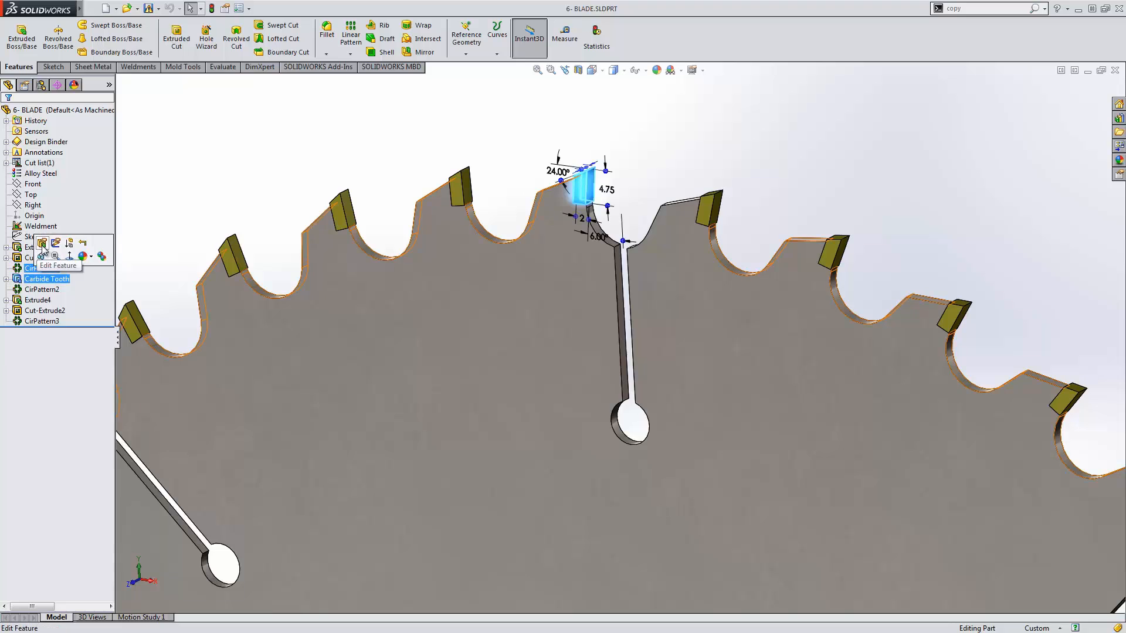
left_click(57, 265)
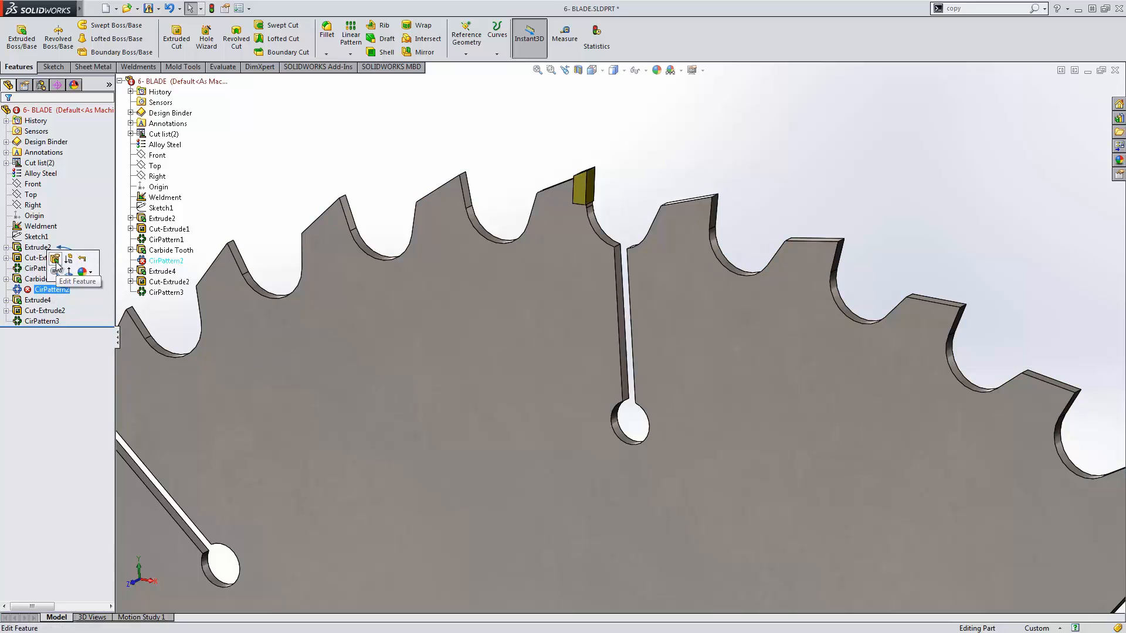
left_click(77, 281)
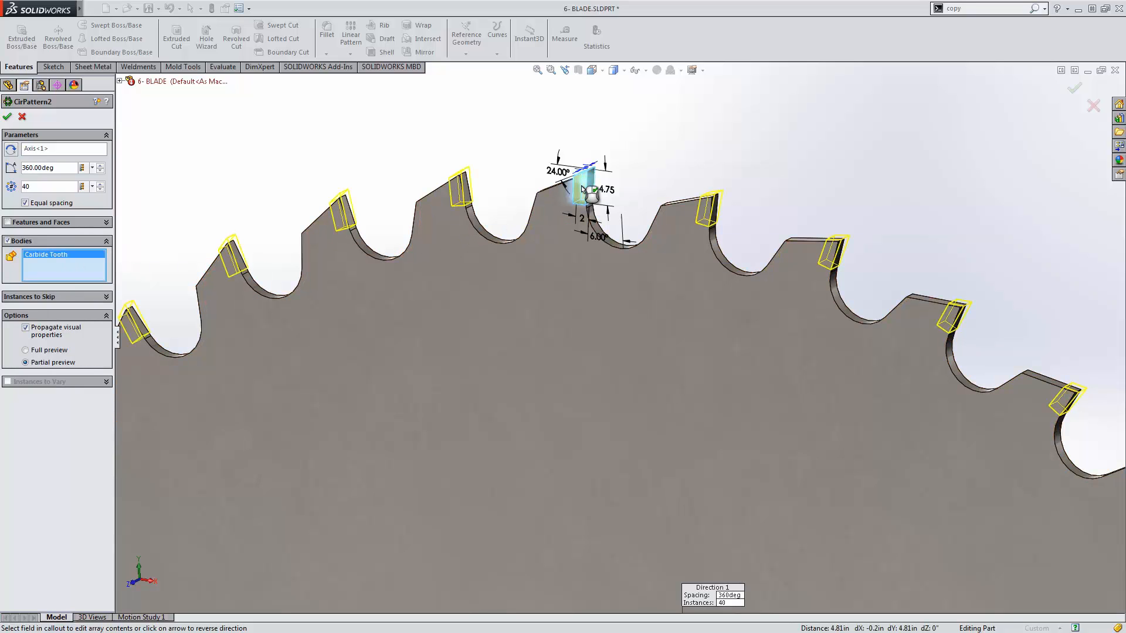
Add the carbide tooth body to the circular pattern and reopen the tray's fill pattern
left_click(6, 116)
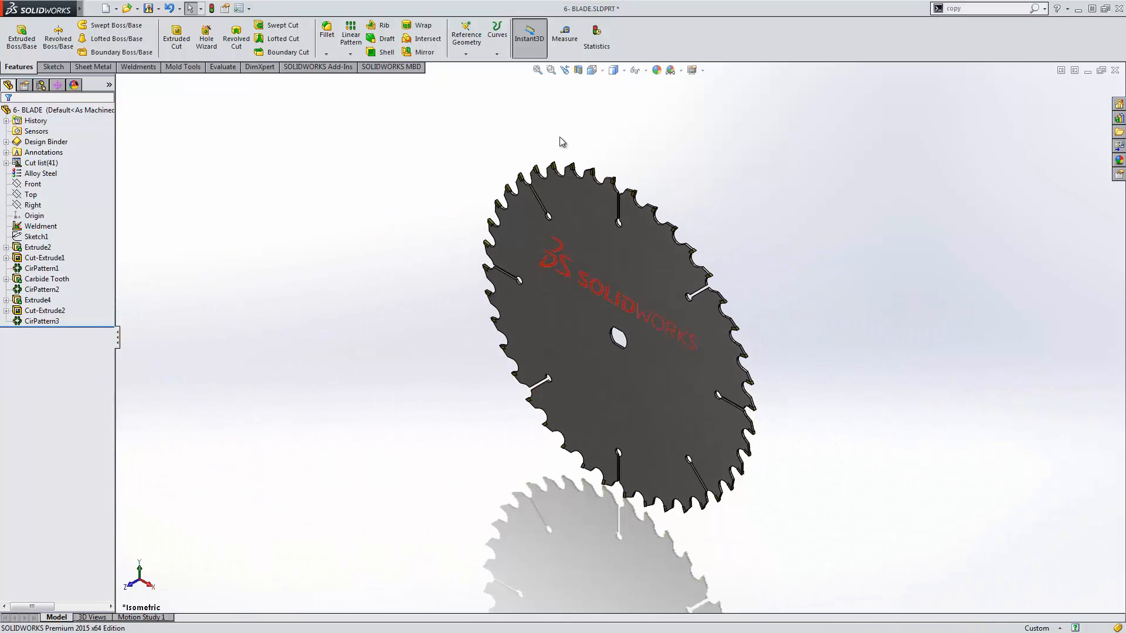
mouse_move(566, 135)
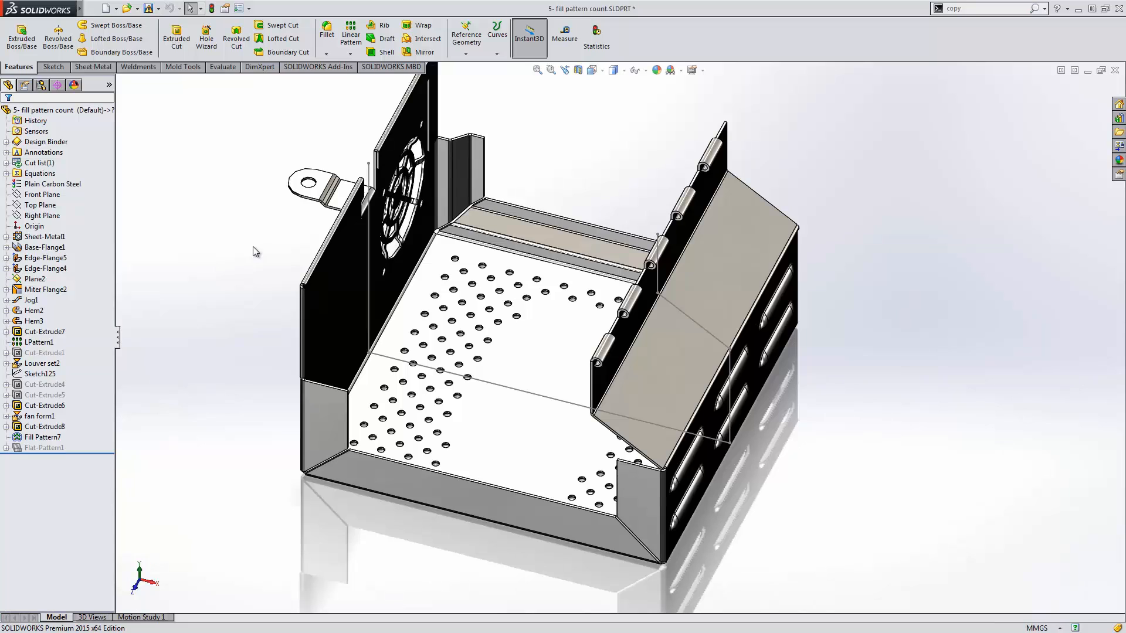
mouse_move(280, 254)
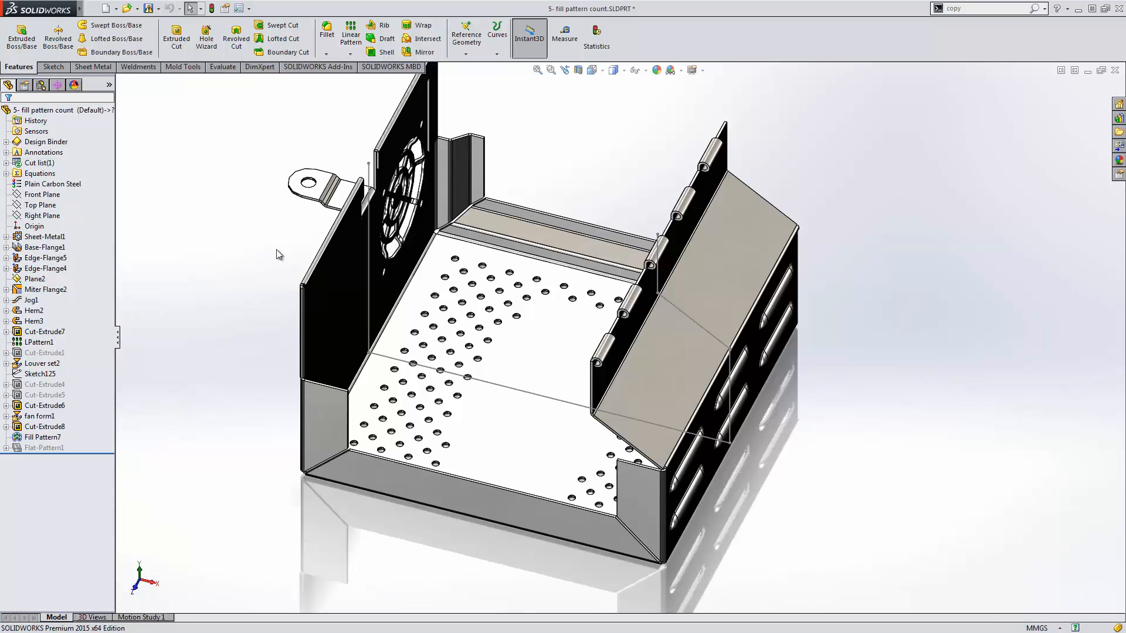
left_click(42, 436)
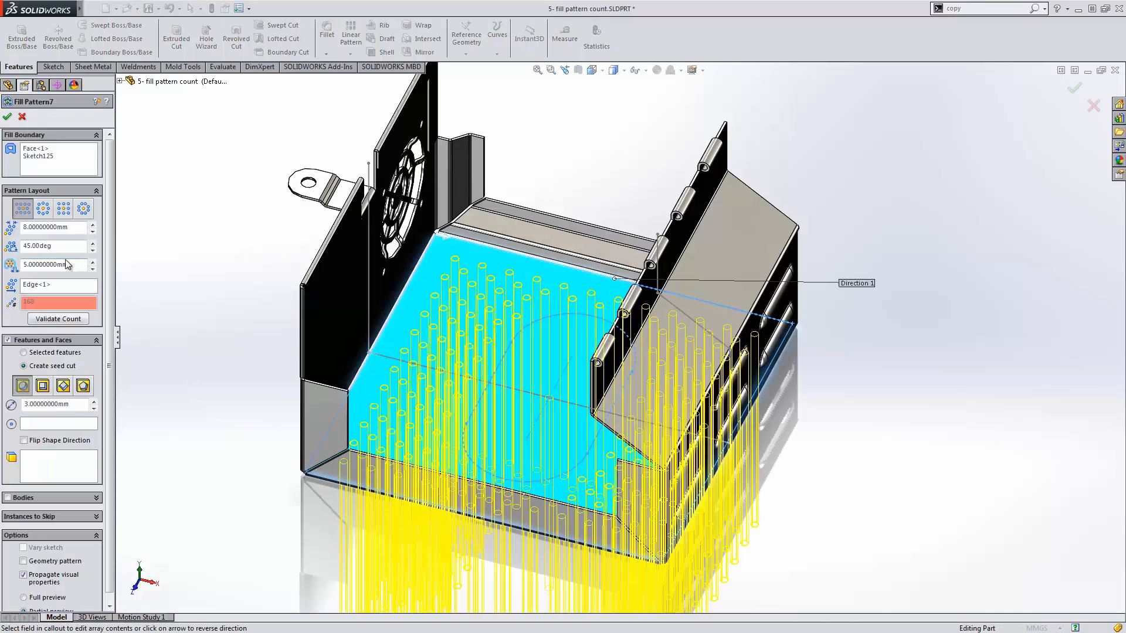
mouse_move(58, 319)
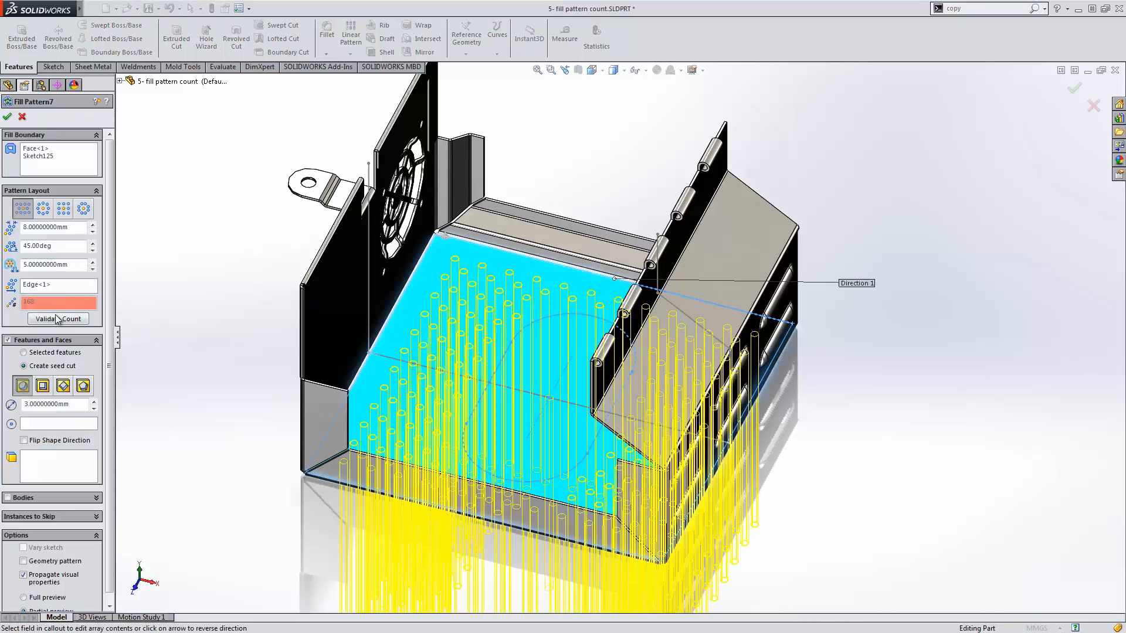
Validate the fill pattern count at 168 holes and accept the pattern
left_click(58, 319)
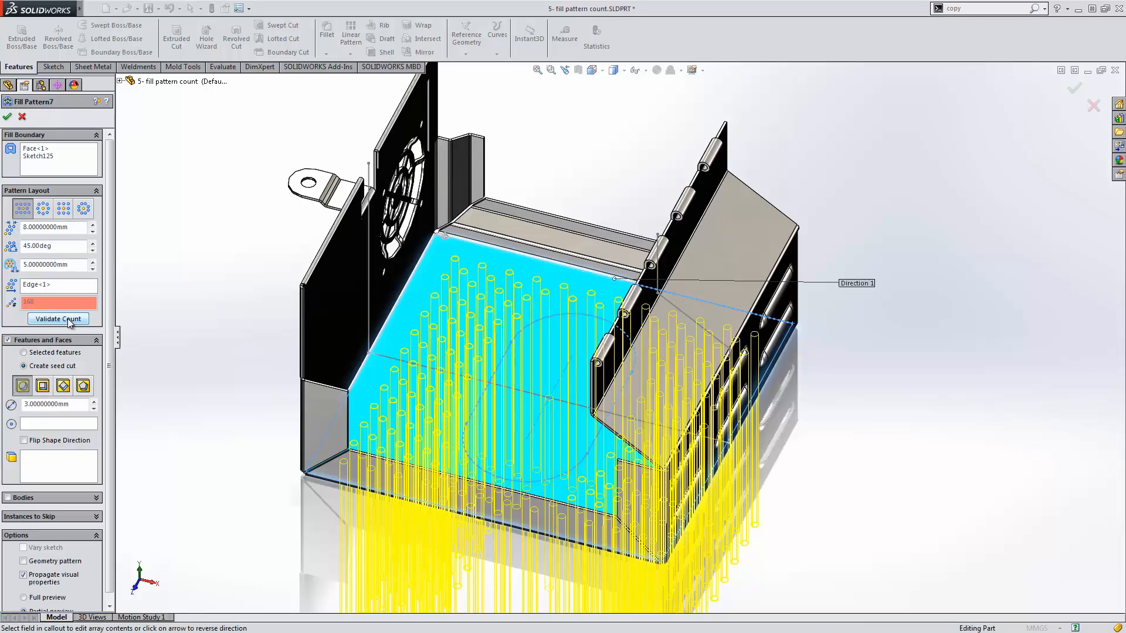
left_click(58, 318)
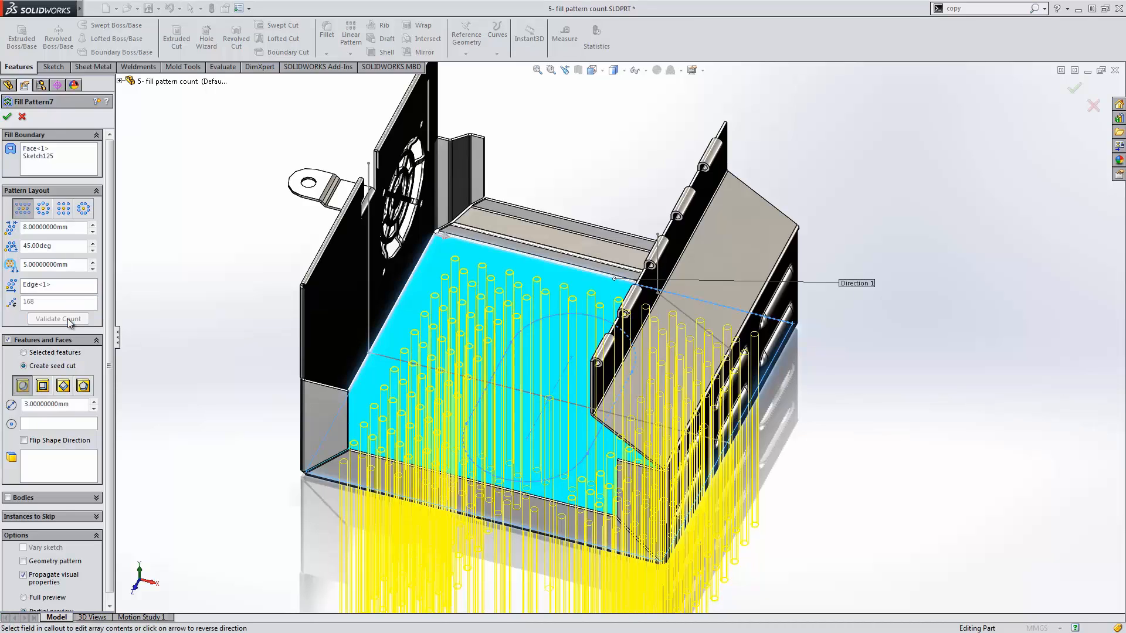
mouse_move(222, 301)
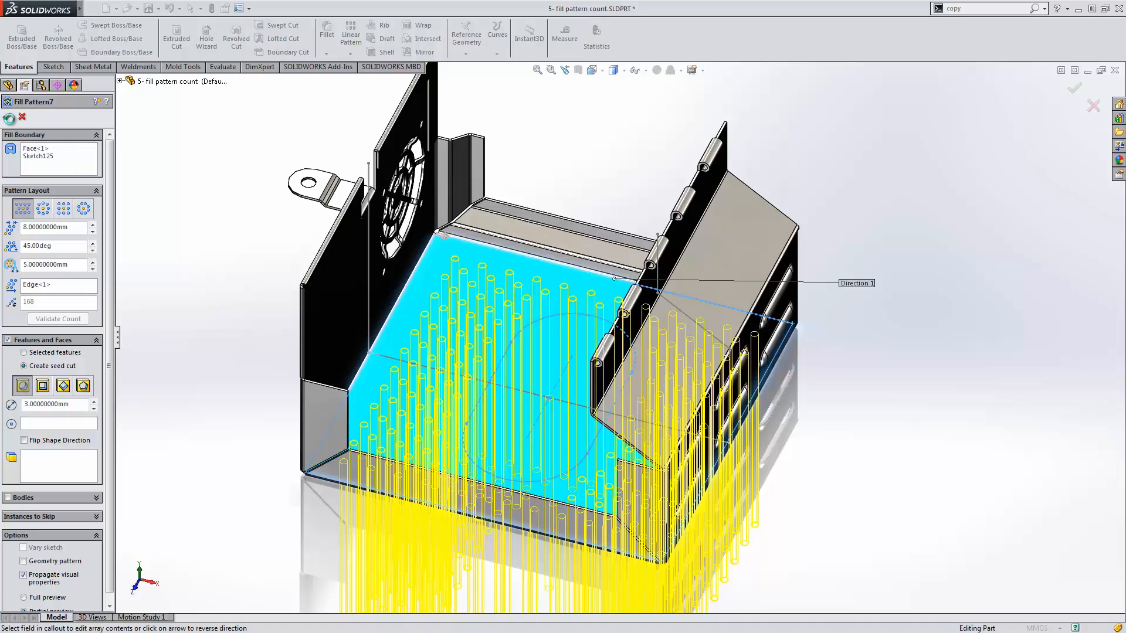
left_click(1073, 89)
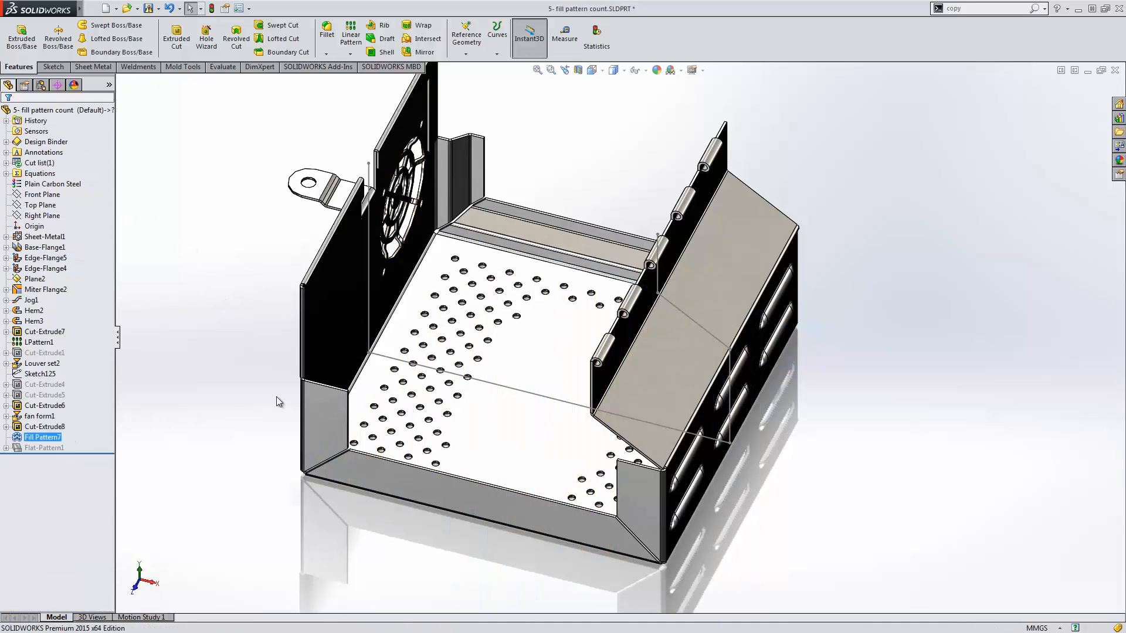
Delete one hole instance from the fill pattern, leaving 167 holes
double_click(42, 436)
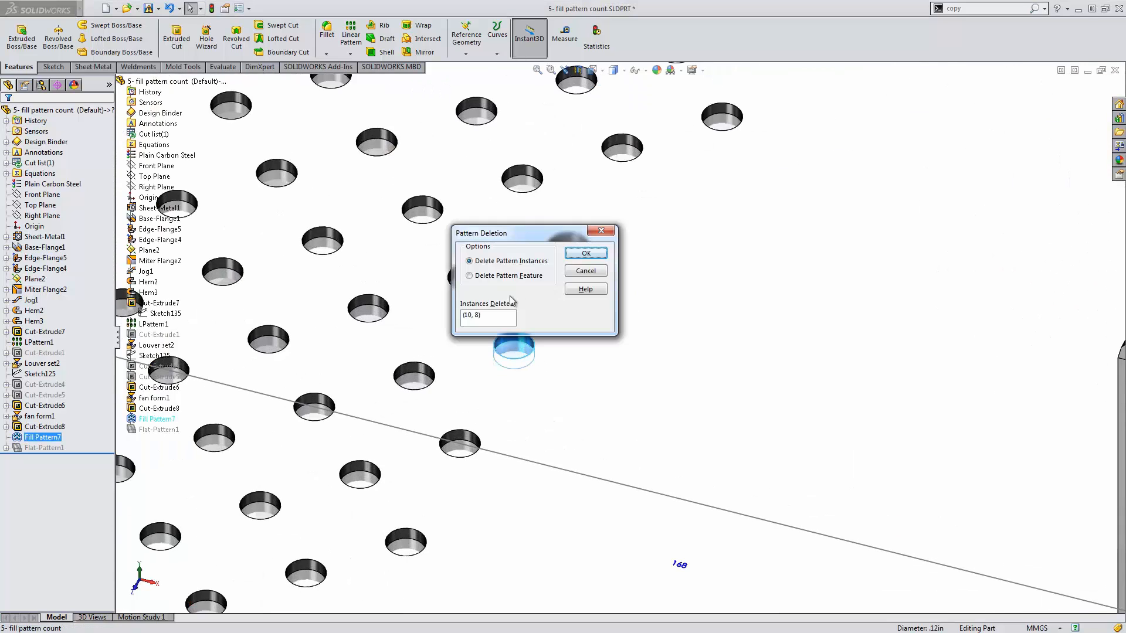
left_click(585, 253)
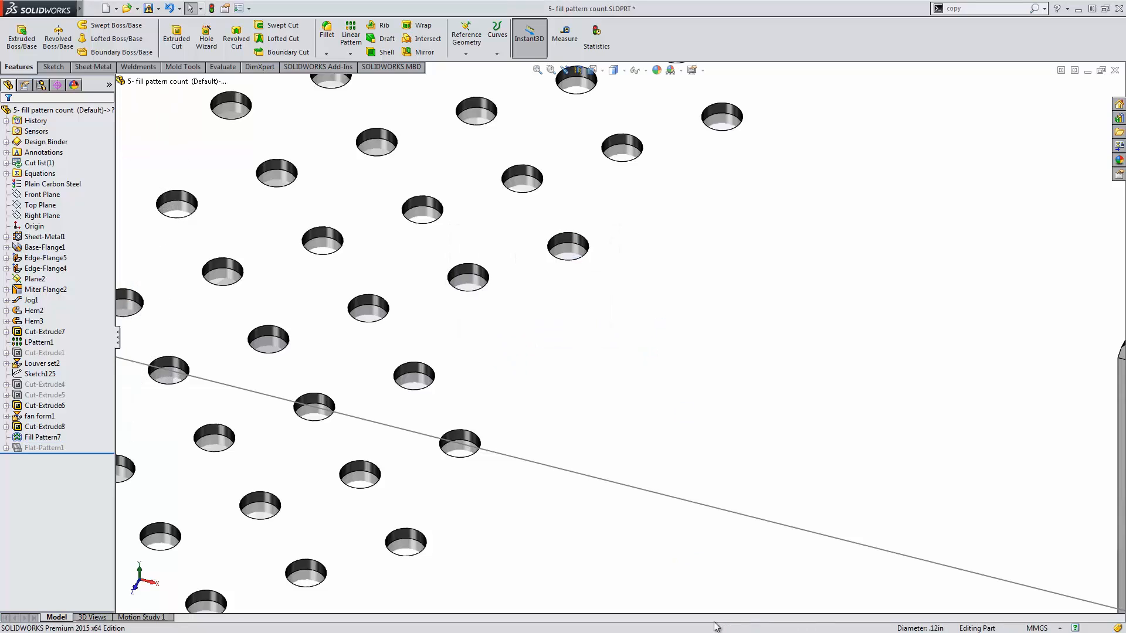
left_click(41, 438)
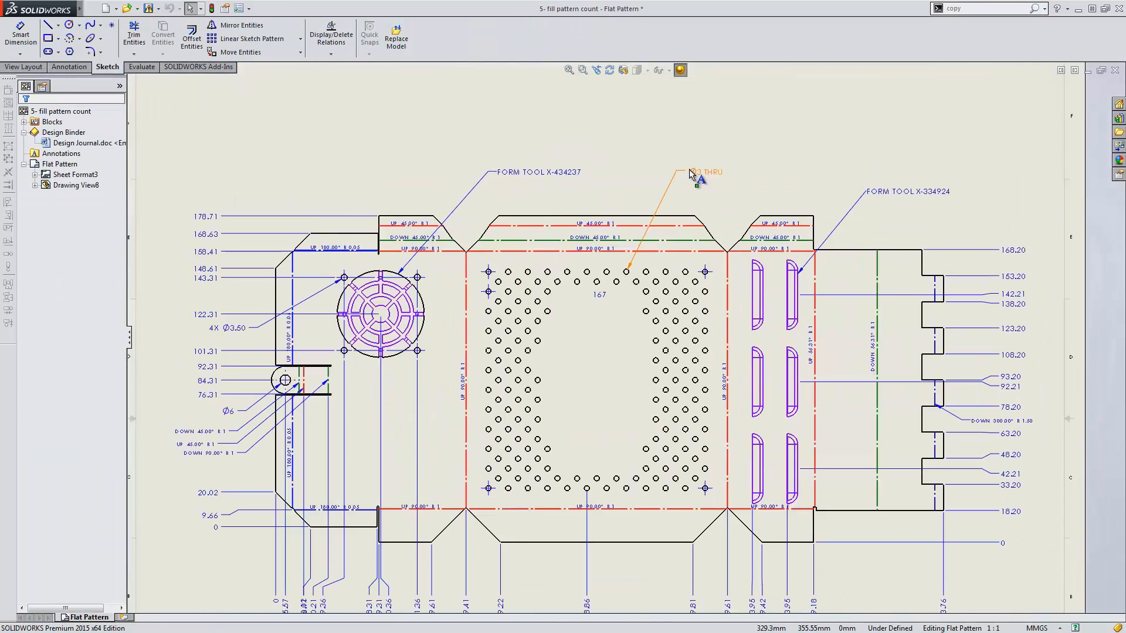
Edit the flat-pattern drawing's Ø3 THRU hole note to read "167 Ø3 THRU"
double_click(704, 173)
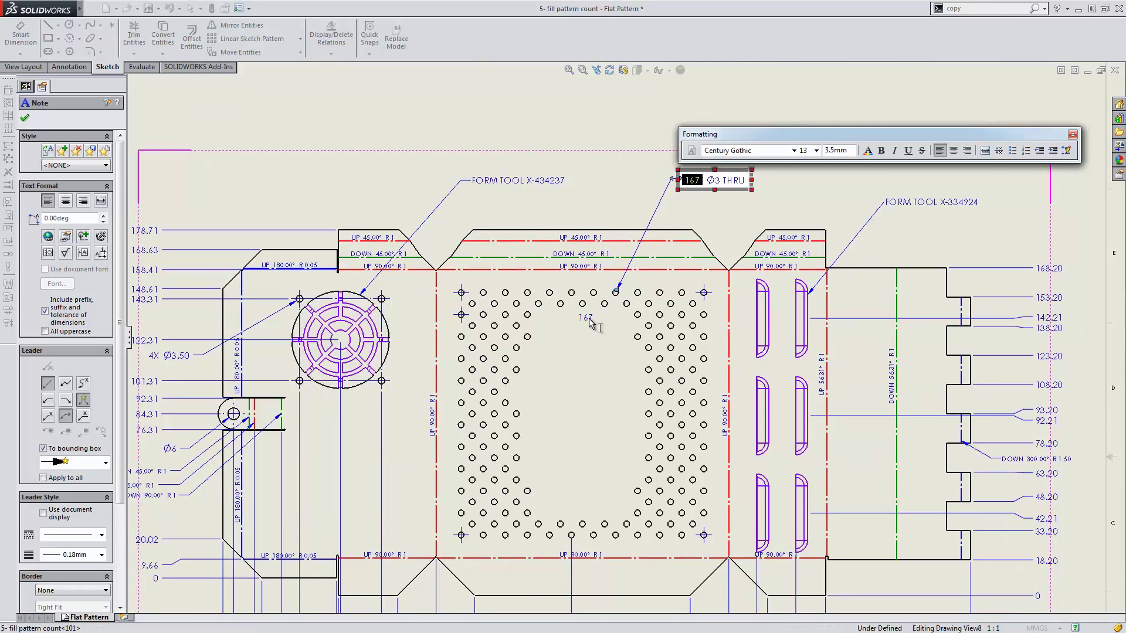
Add 'x' after the linked 167 count so the note reads '167 x Ø3 THRU'
type("X")
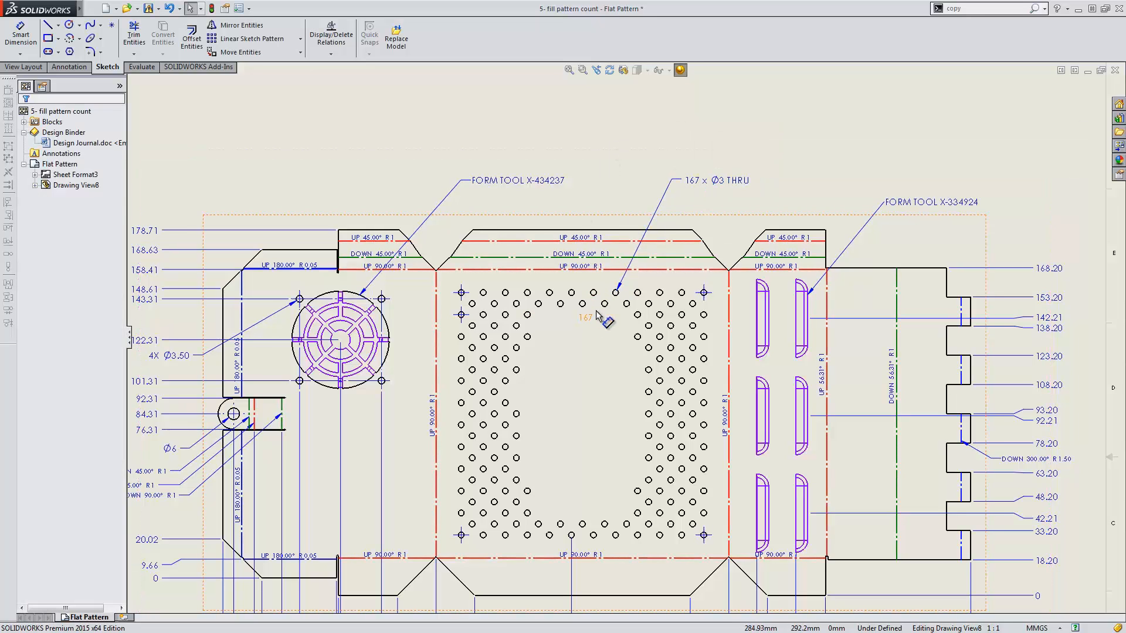
right_click(585, 317)
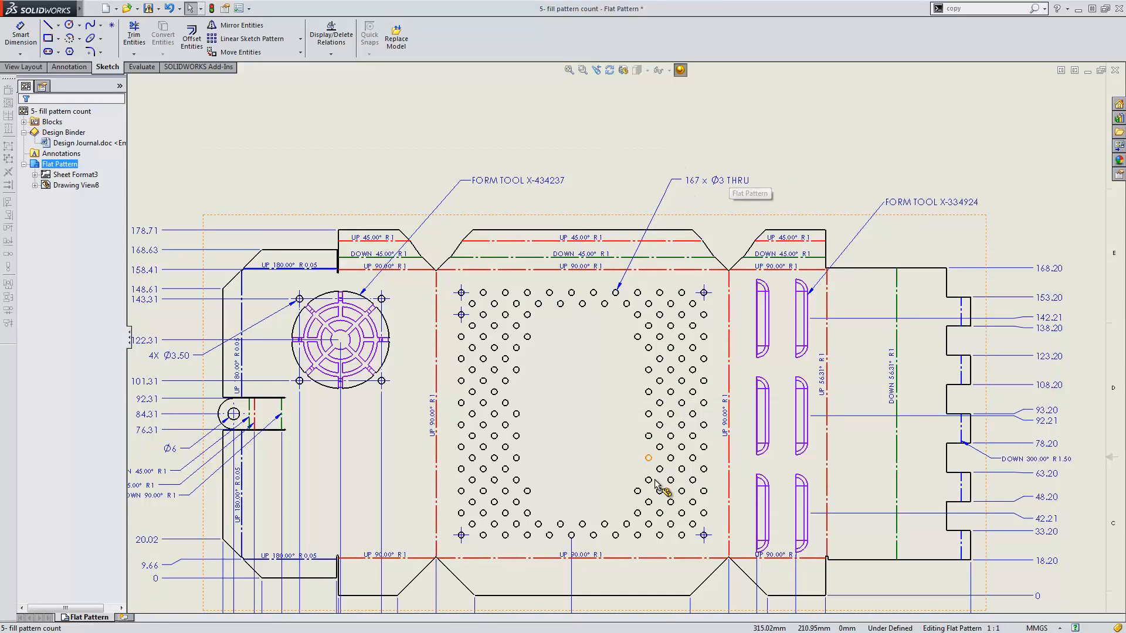
mouse_move(750, 144)
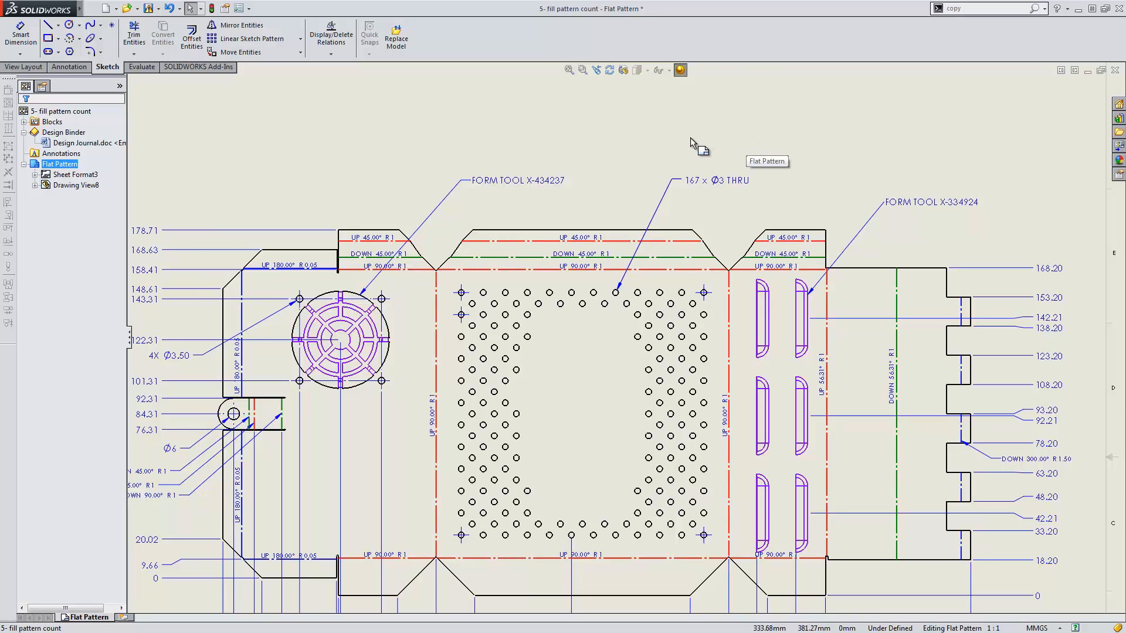
mouse_move(691, 143)
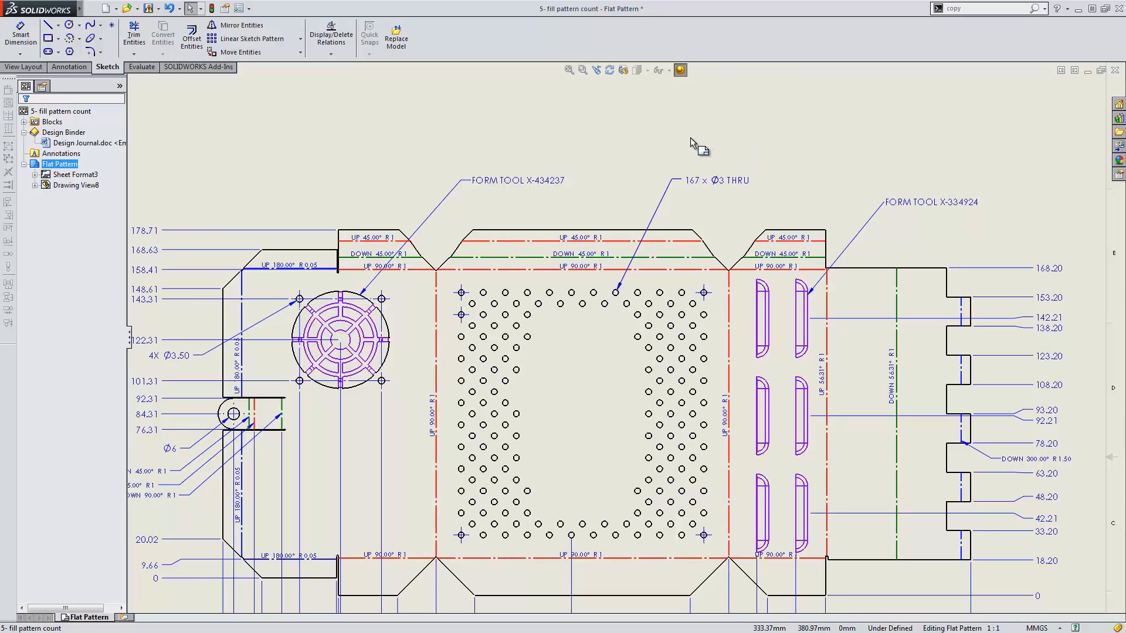
mouse_move(647, 137)
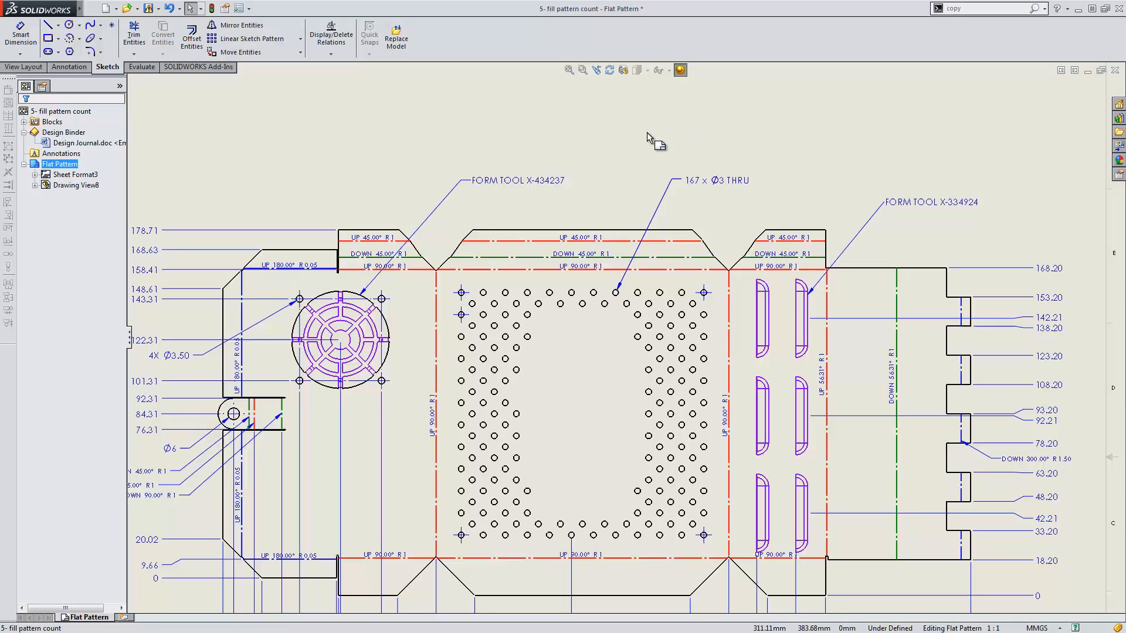
mouse_move(631, 141)
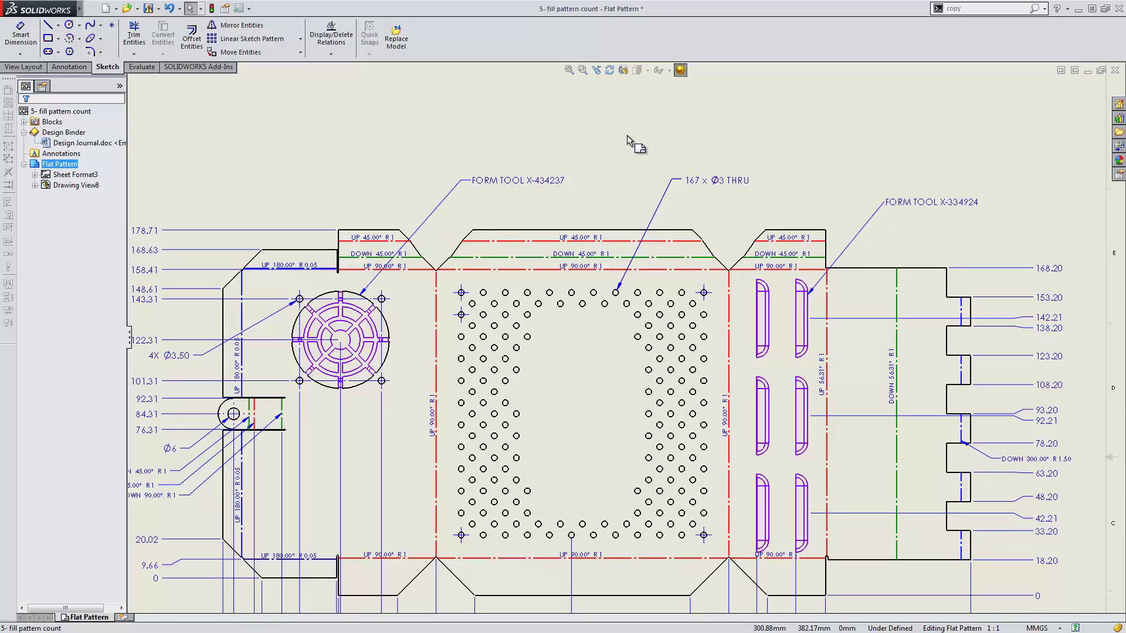
mouse_move(27, 329)
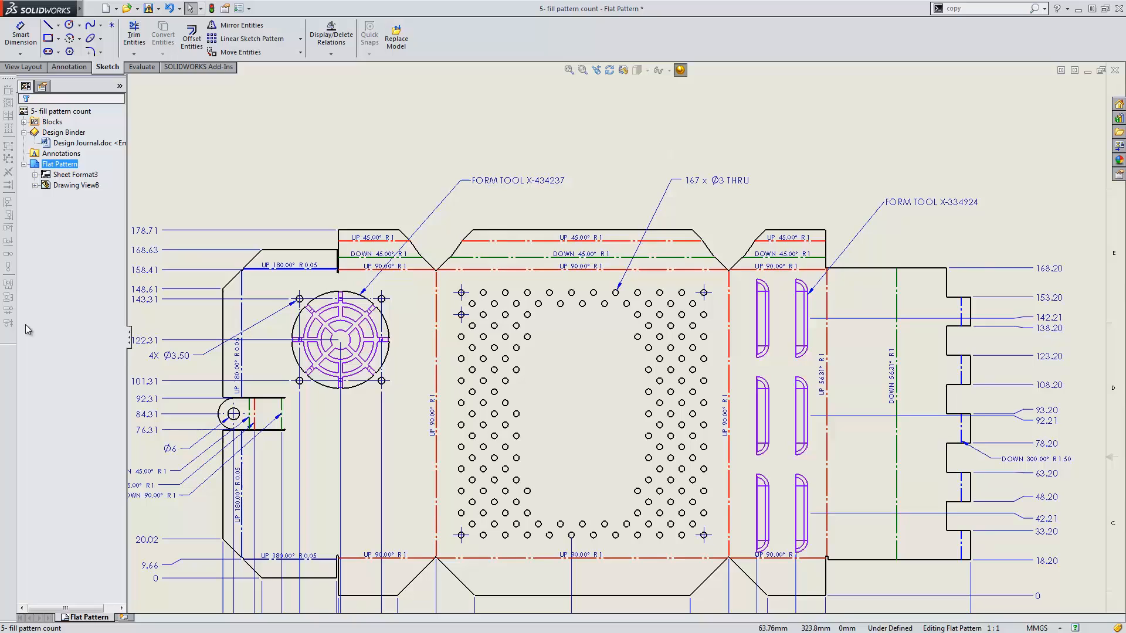